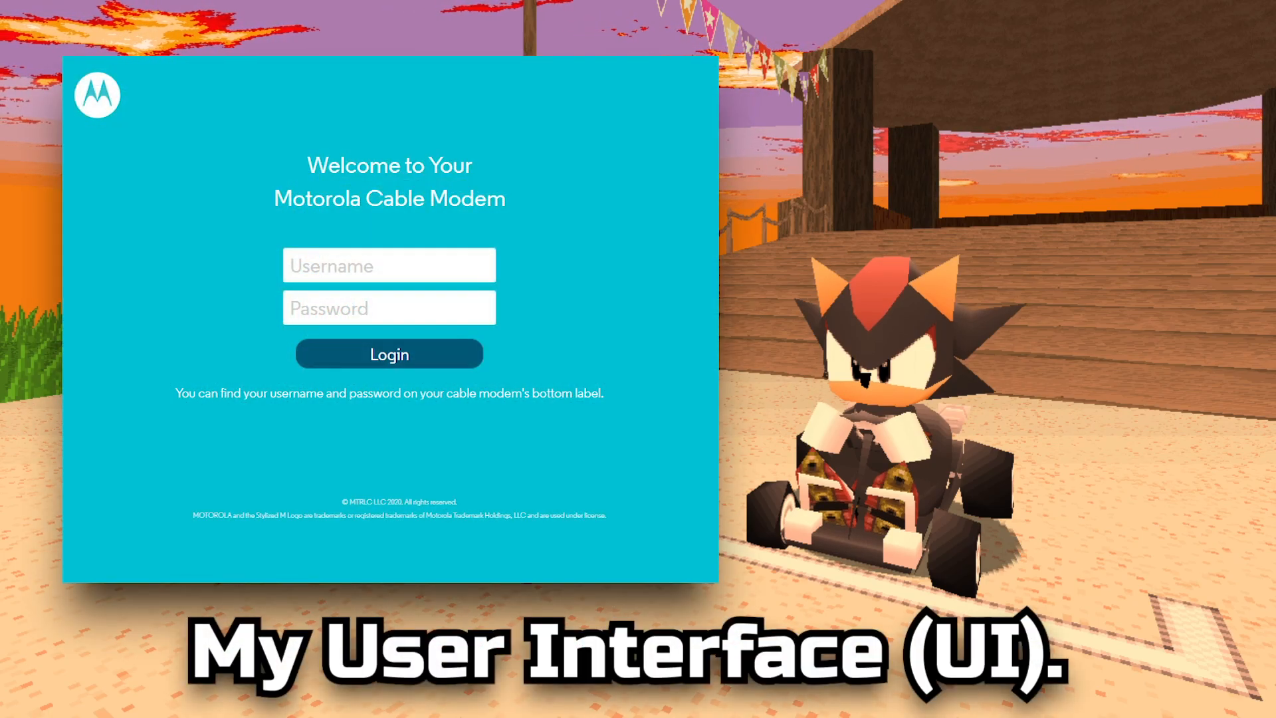
Step: Log in to the modem and open Advanced Router's Forwarding settings
{"action": "left_click", "coordinate": [388, 353]}
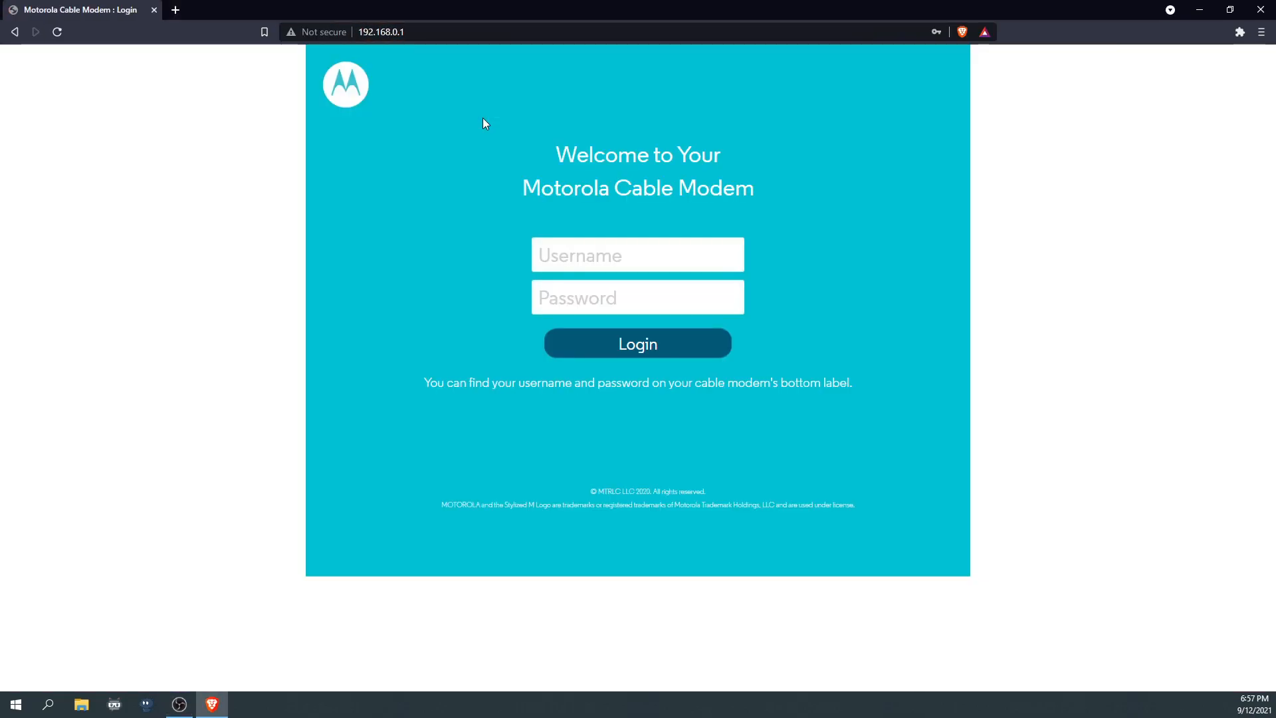
{"action": "left_click", "coordinate": [637, 343]}
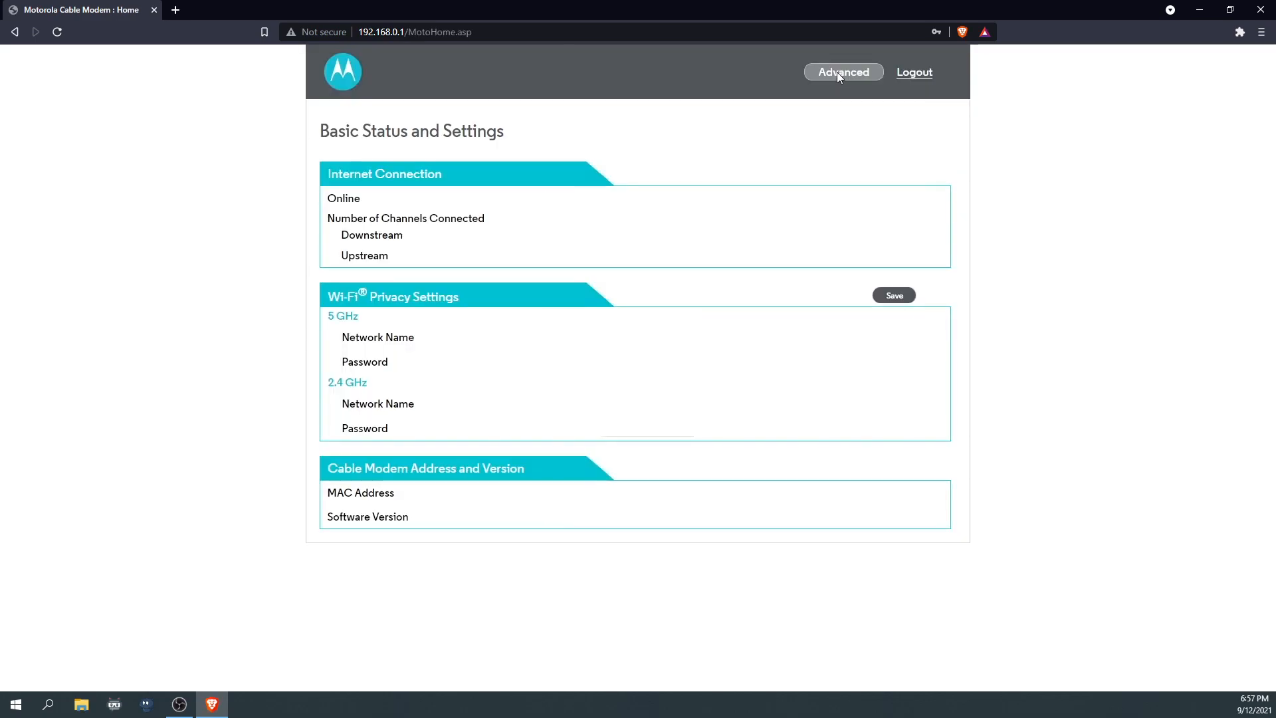
{"action": "left_click", "coordinate": [842, 72]}
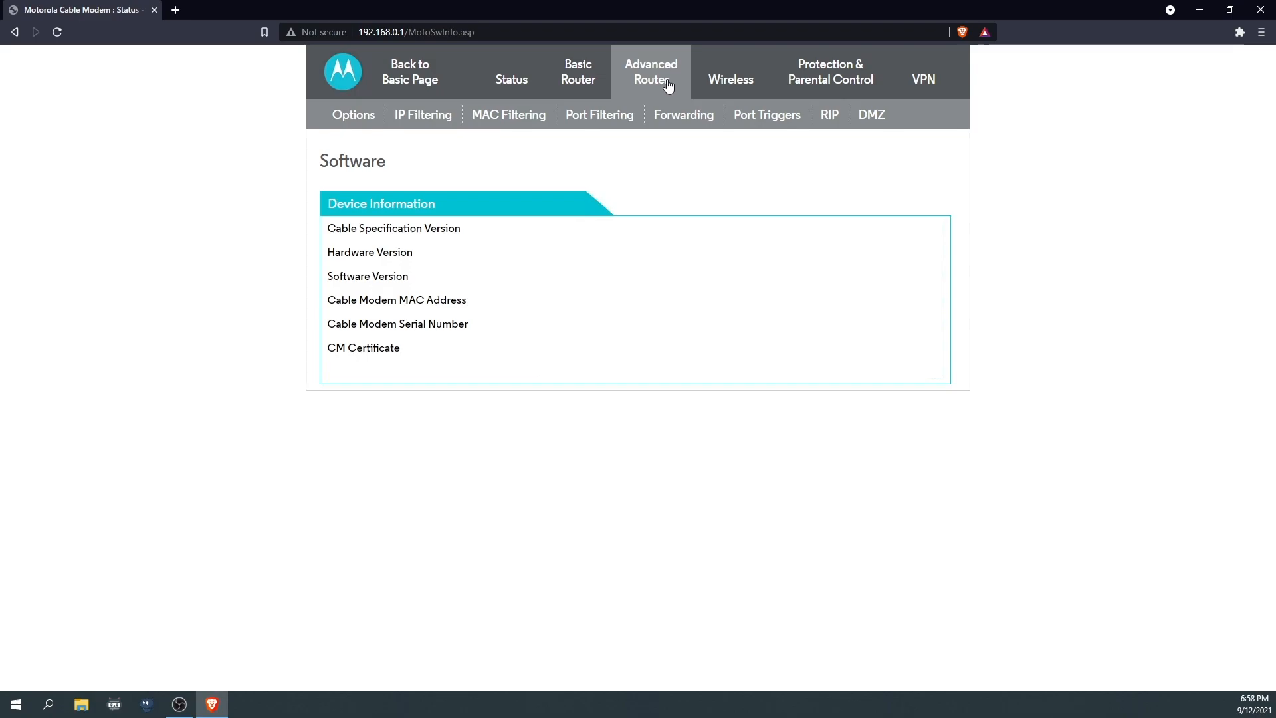
{"action": "mouse_move", "coordinate": [668, 118]}
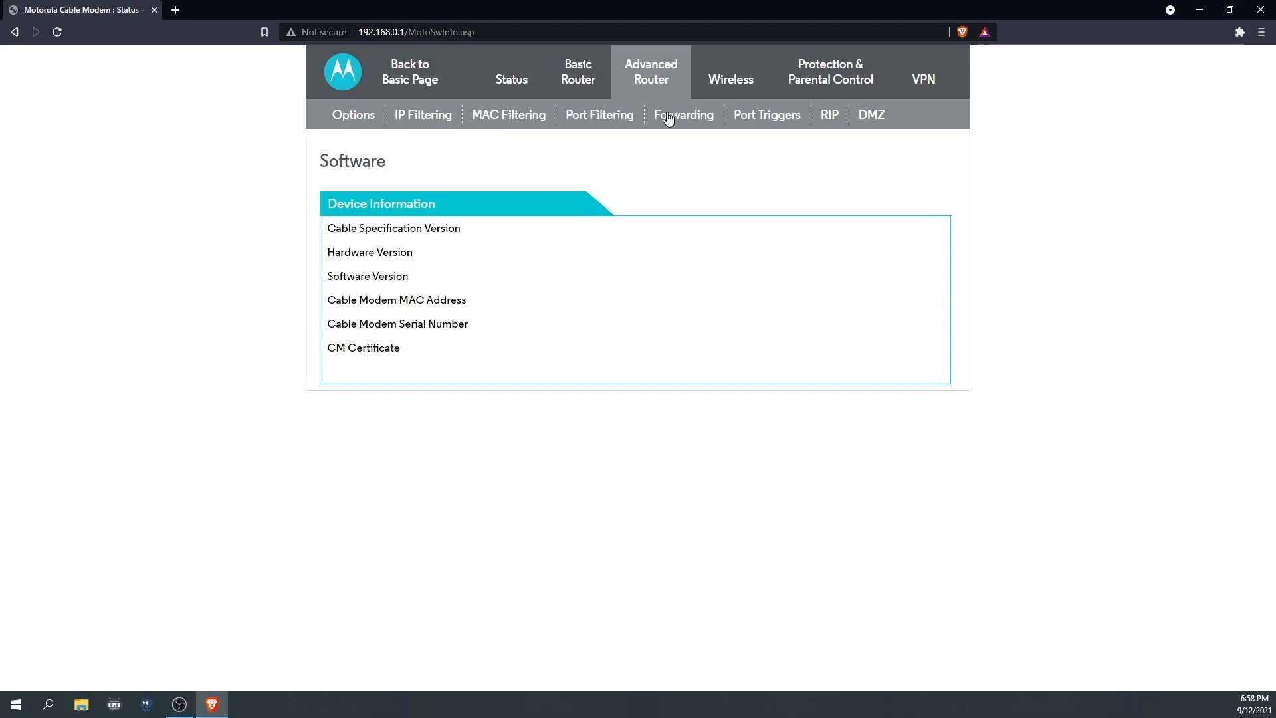
{"action": "left_click", "coordinate": [683, 115]}
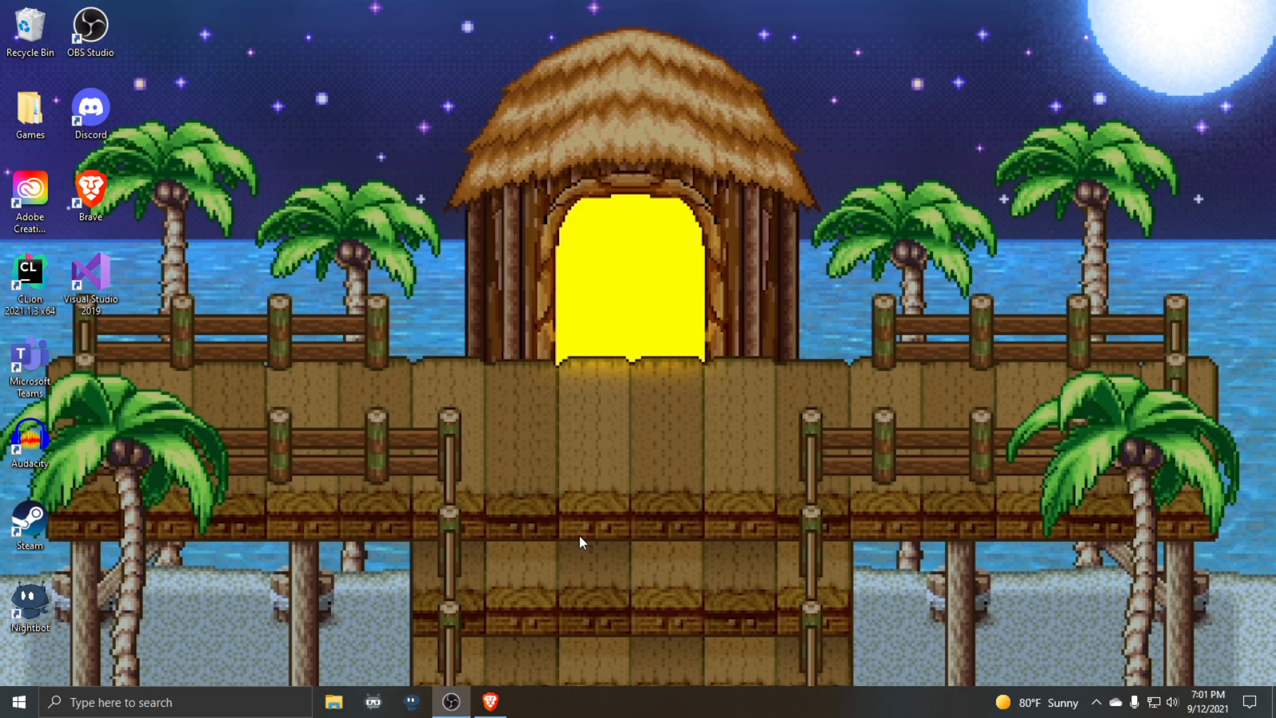
Step: Open Command Prompt from Start and run ipconfig to read the local IPv4 address
{"action": "left_click", "coordinate": [18, 702]}
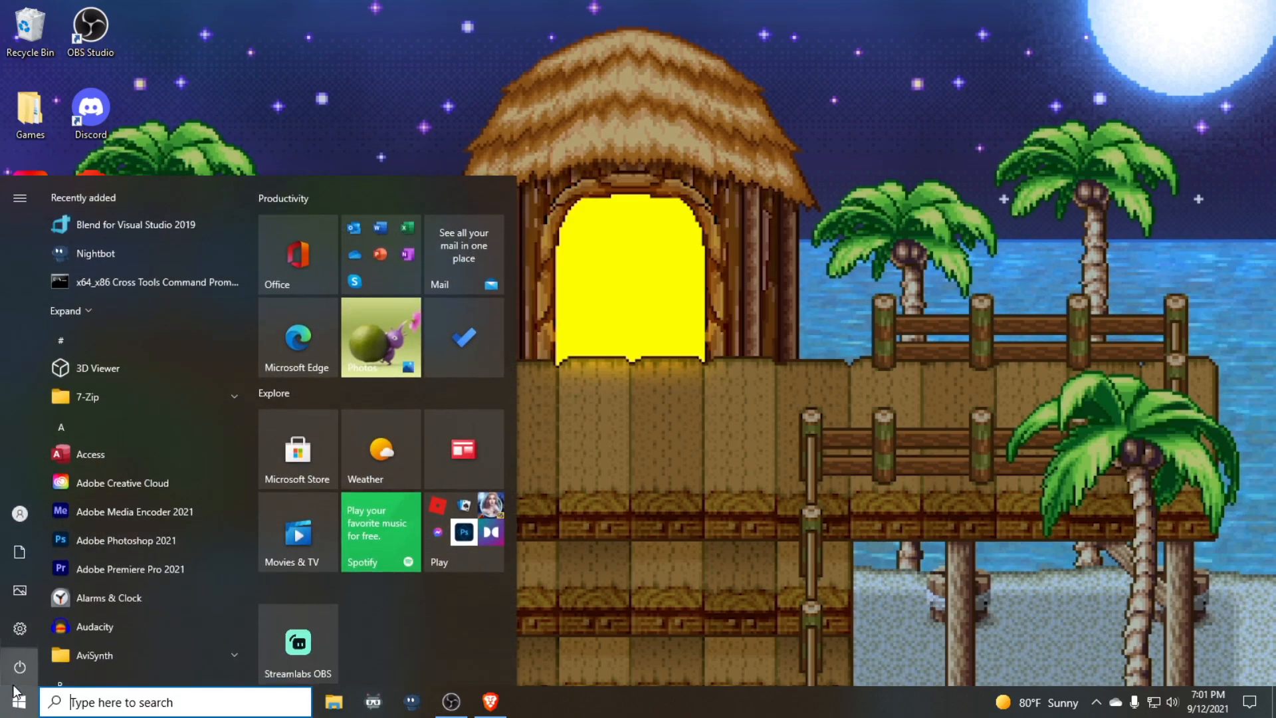
{"action": "type", "text": "cmd"}
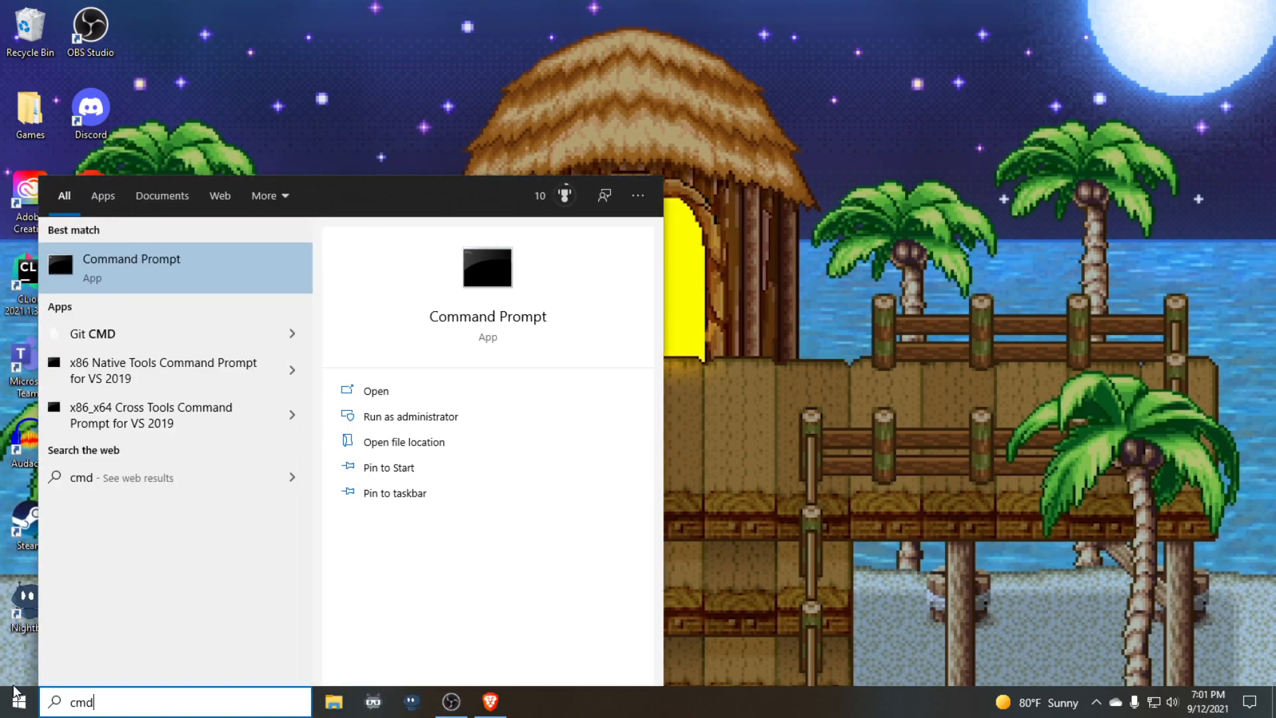
{"action": "left_click", "coordinate": [131, 259]}
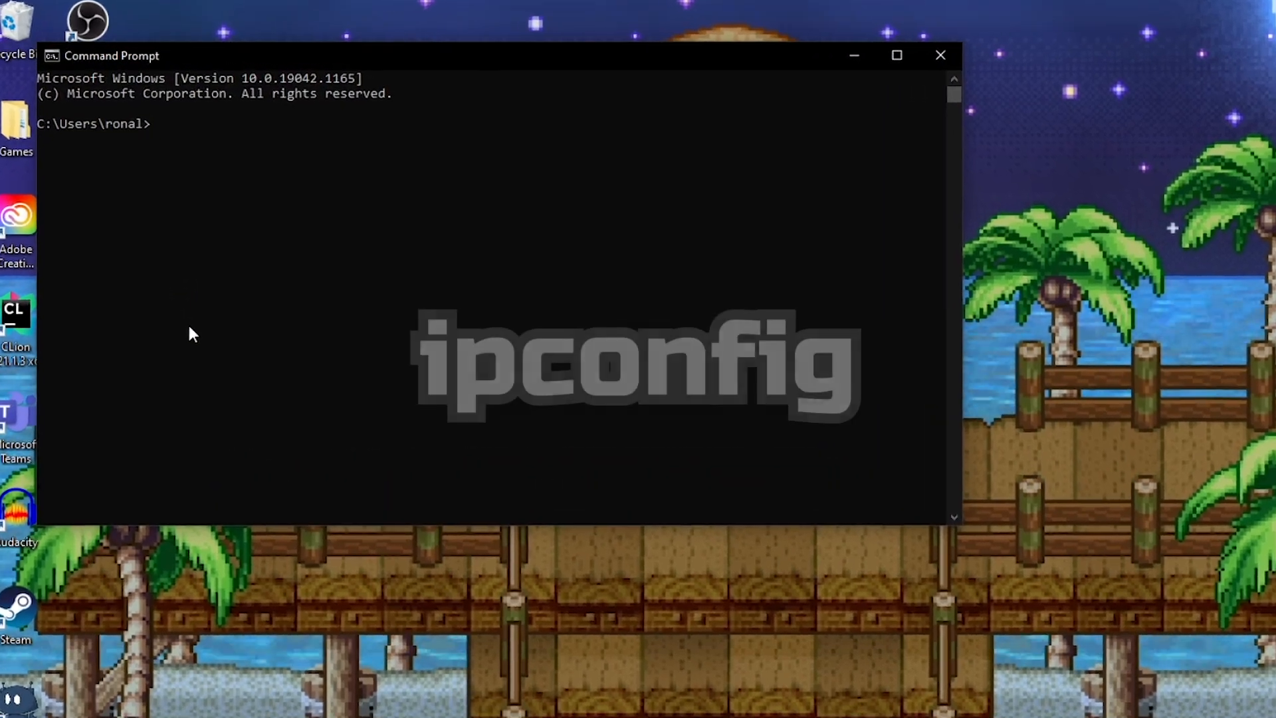
{"action": "type", "text": "ipconfi"}
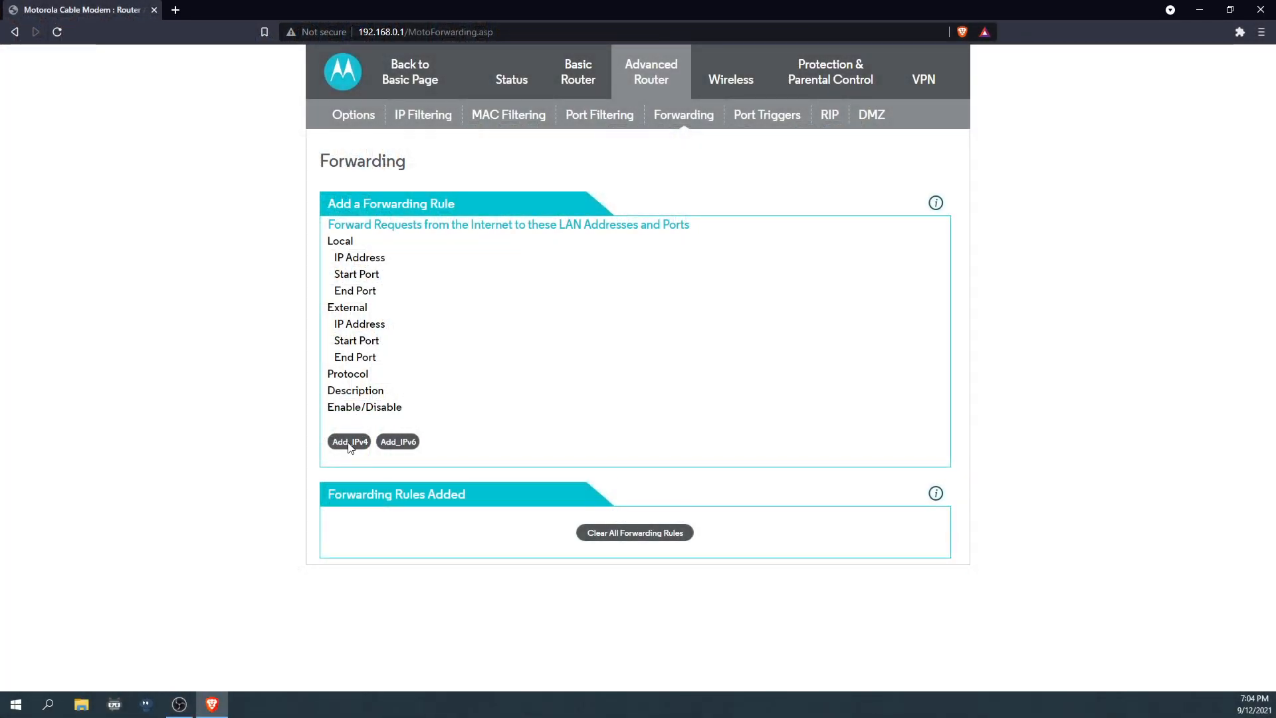
Step: Add an IPv4 forwarding rule for port 5029 to this computer and enable it
{"action": "left_click", "coordinate": [348, 441]}
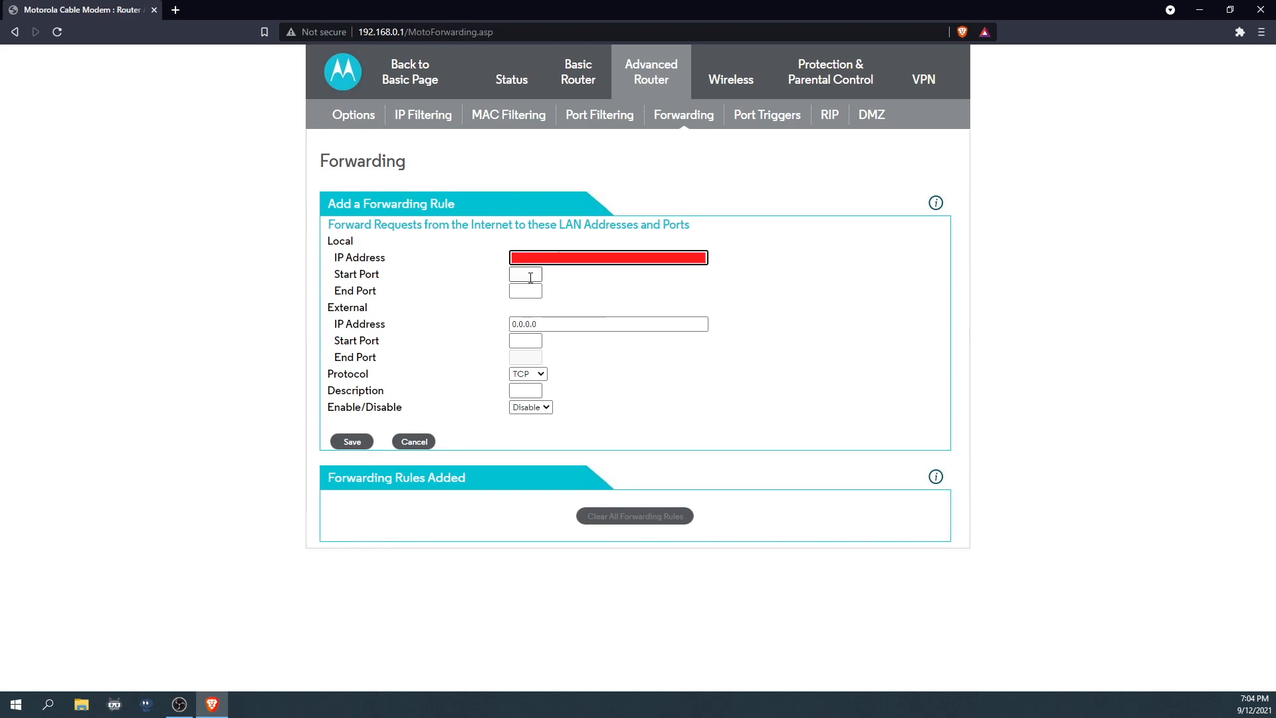
{"action": "type", "text": "5029"}
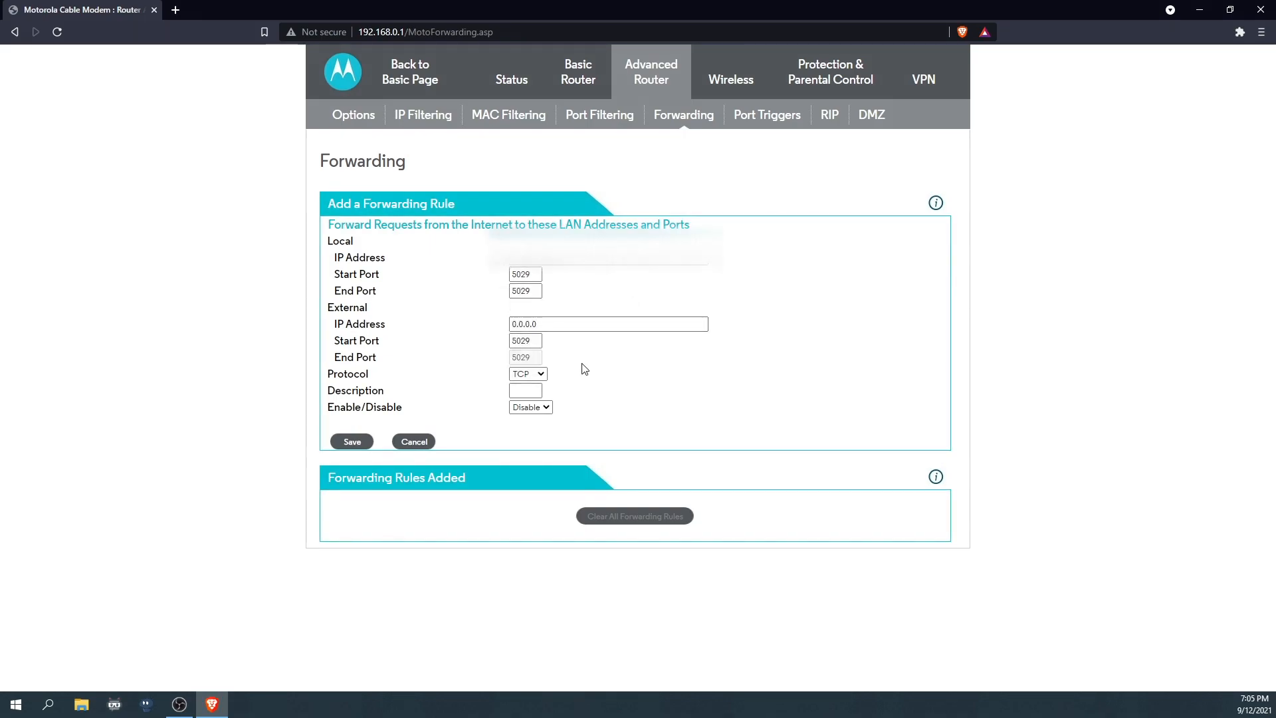
{"action": "left_click", "coordinate": [530, 407]}
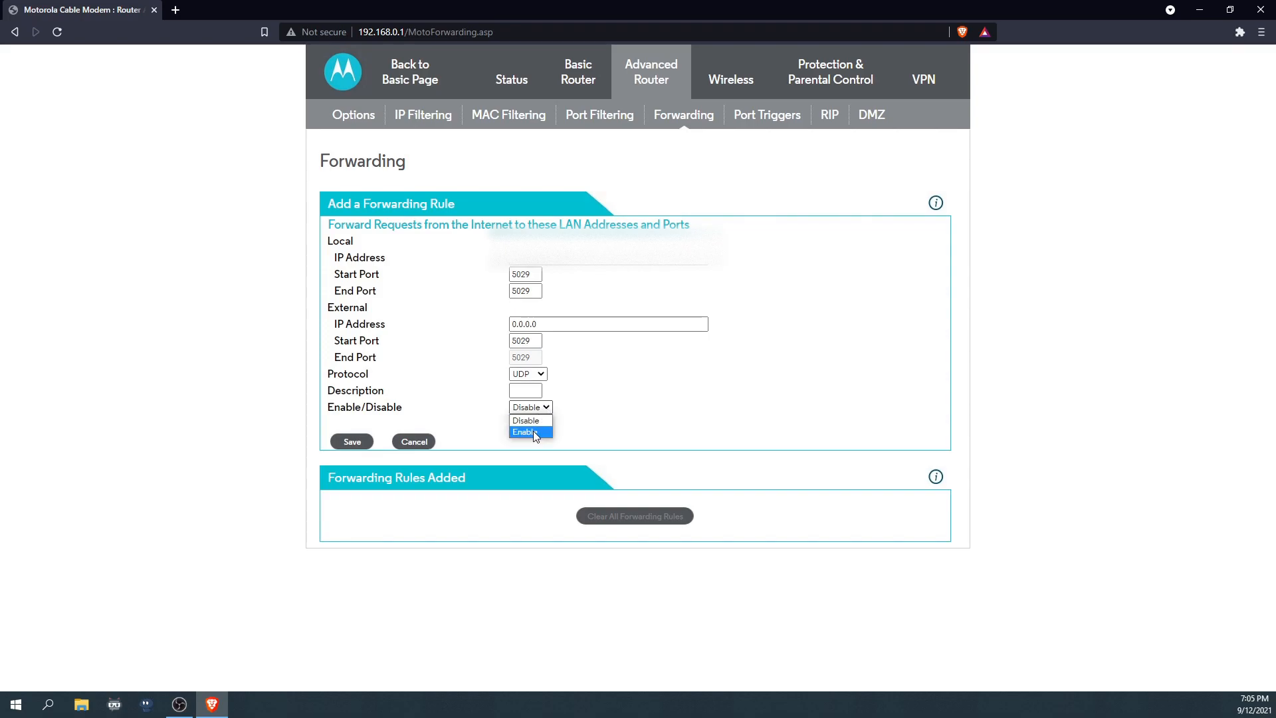
{"action": "left_click", "coordinate": [529, 432]}
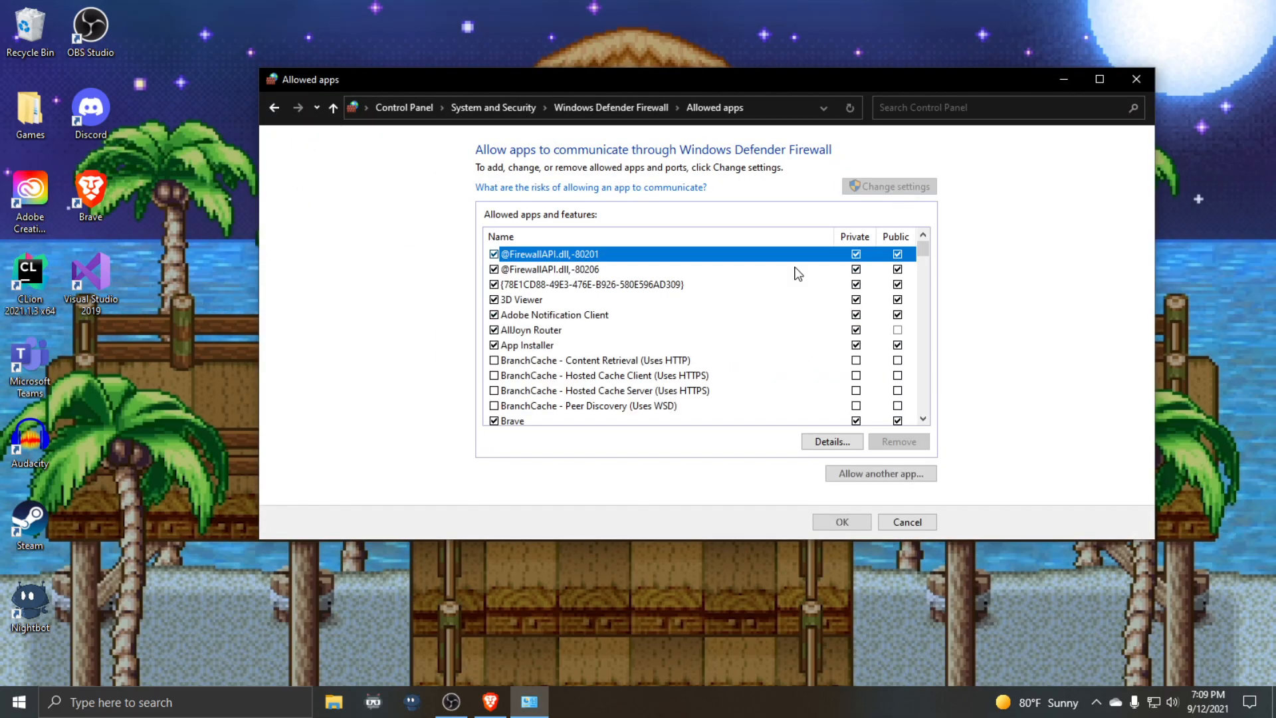
{"action": "scroll", "scroll_direction": "down", "scroll_amount": 3}
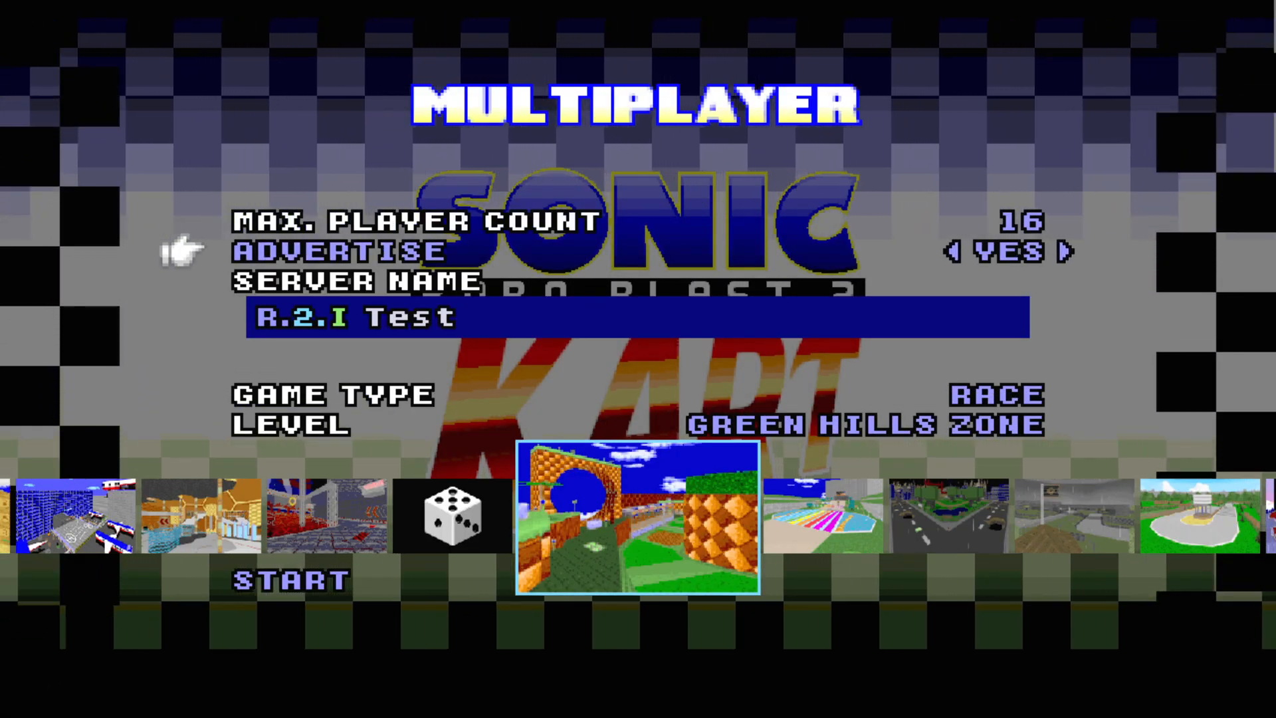
Step: Start hosting the advertised R.2.I Test race server on Green Hills Zone
{"action": "left_click", "coordinate": [287, 580]}
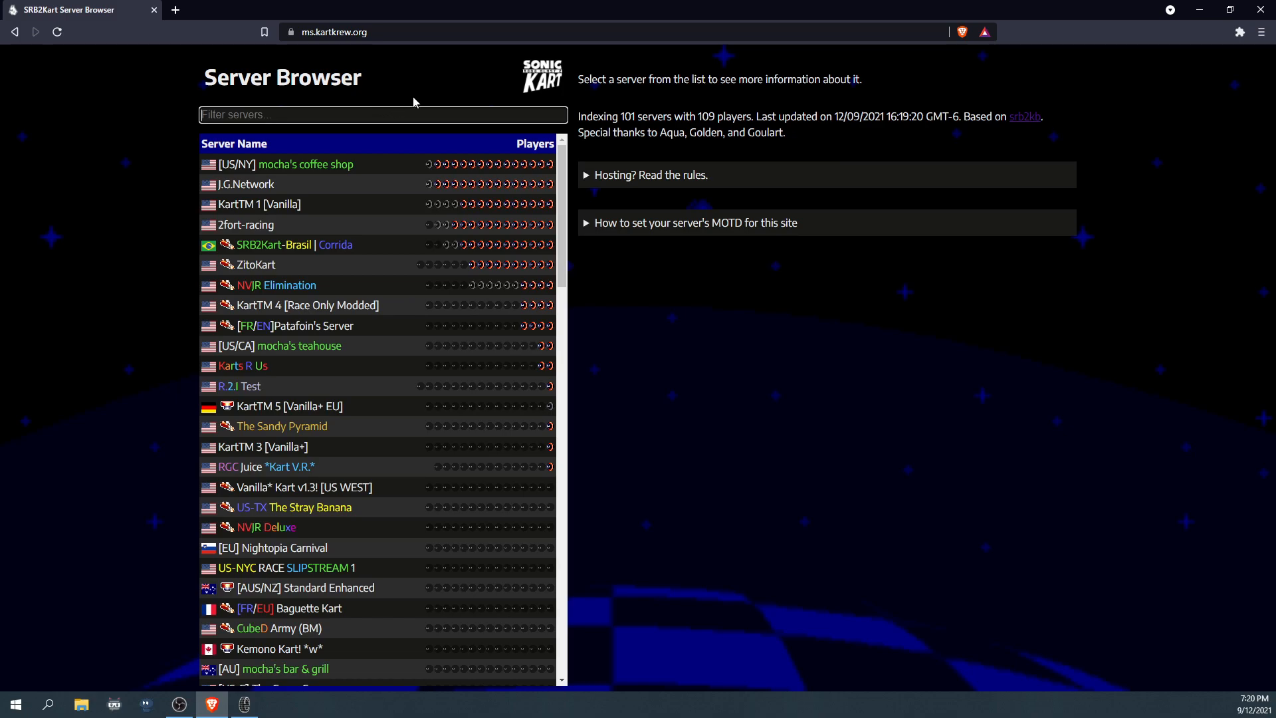
Step: Filter the server browser for 'R.2.I Test' and open its details
{"action": "type", "text": "R.2.I Test"}
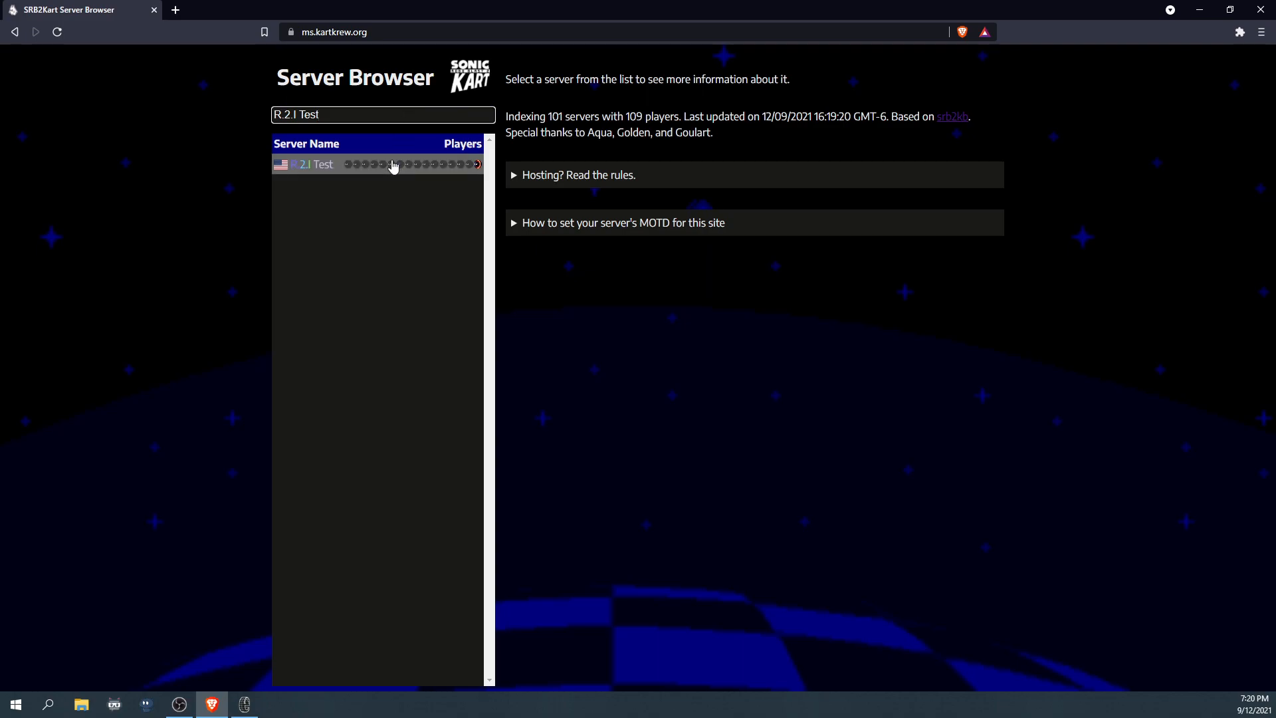
{"action": "left_click", "coordinate": [322, 164]}
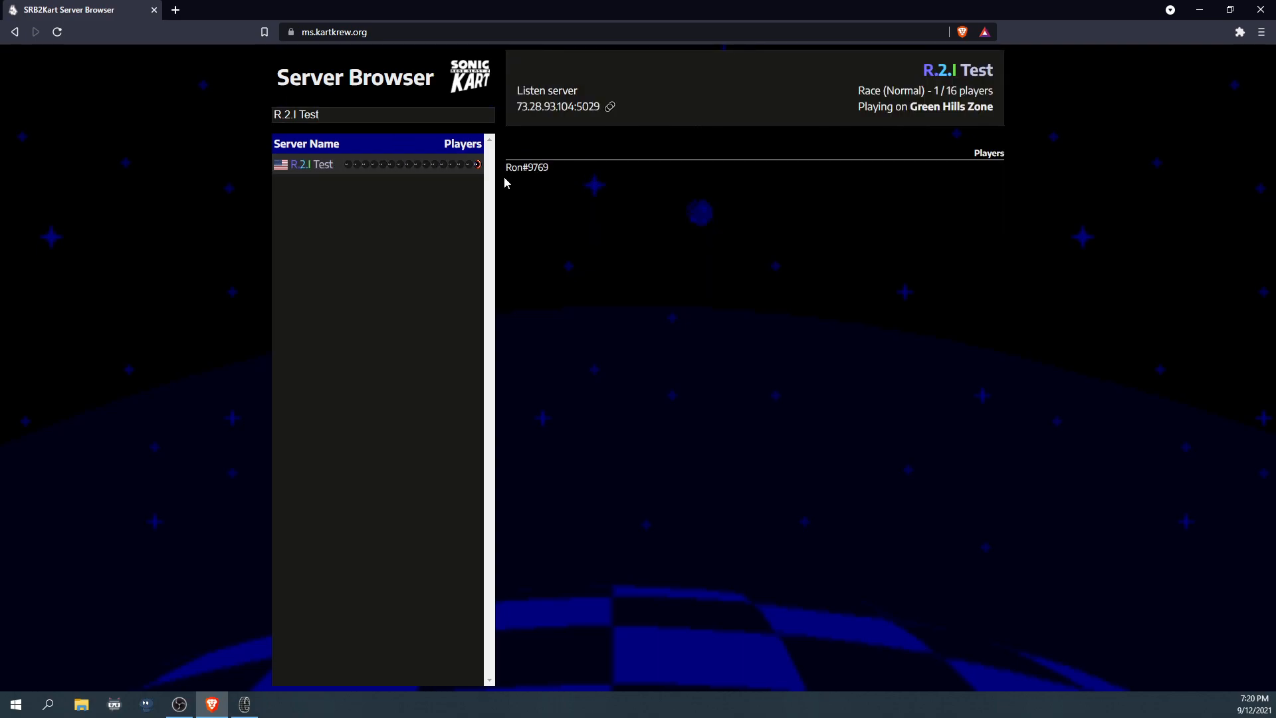